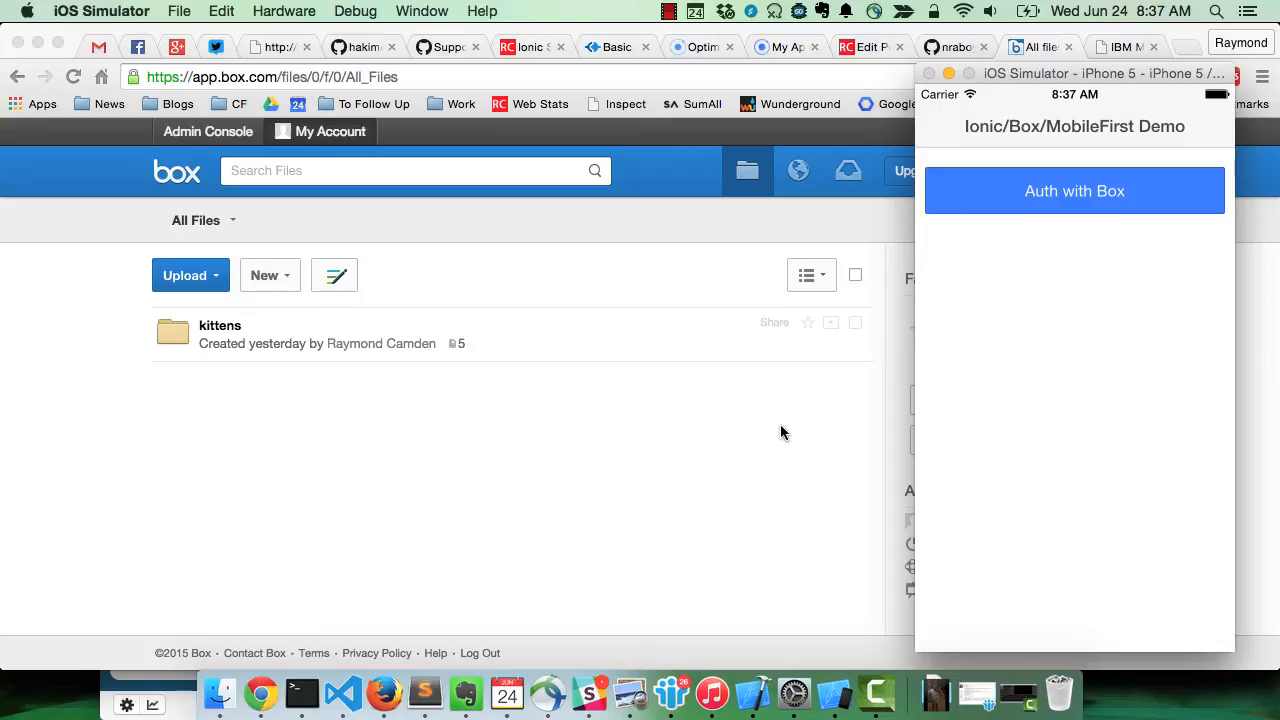
pyautogui.moveTo(783, 361)
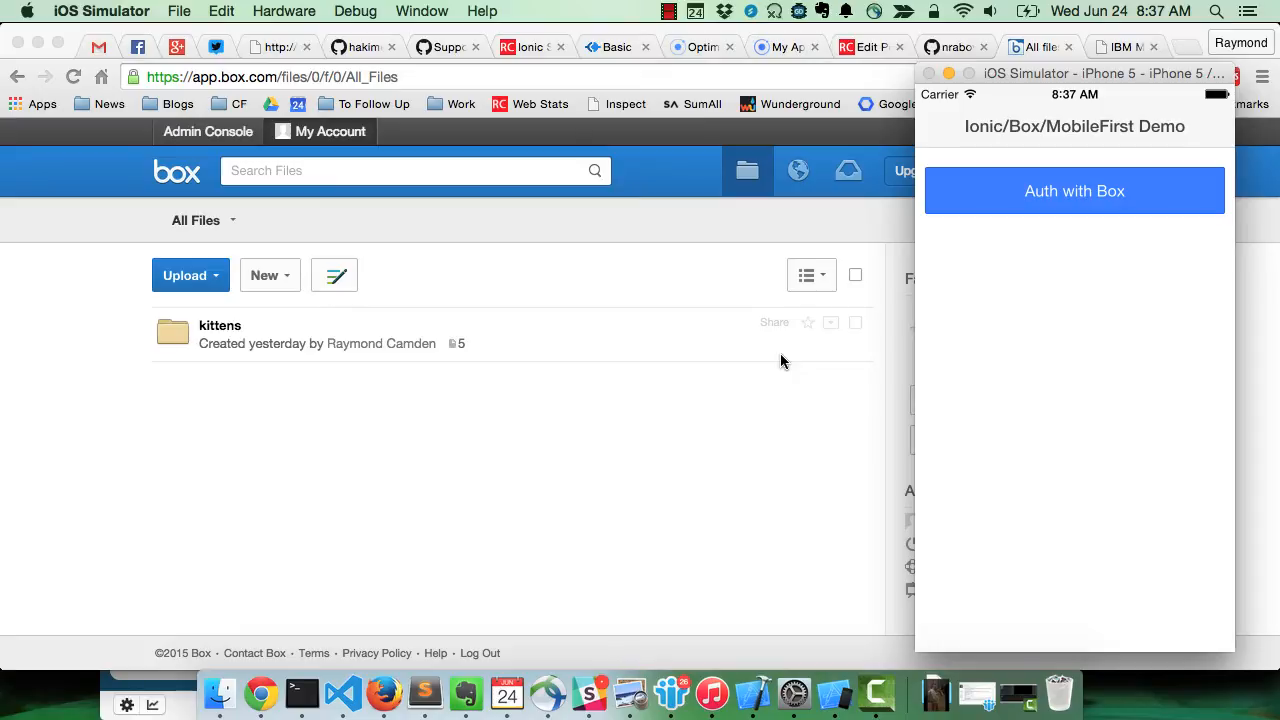
pyautogui.moveTo(436, 260)
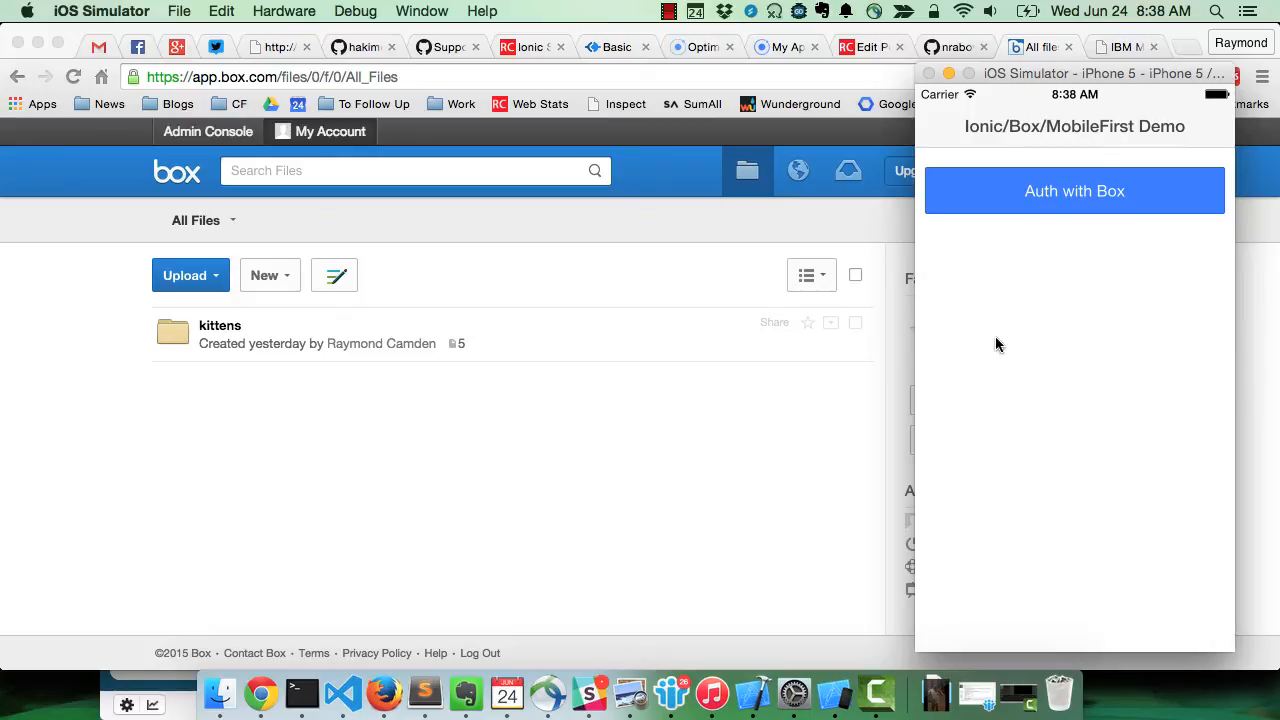
pyautogui.moveTo(1089, 199)
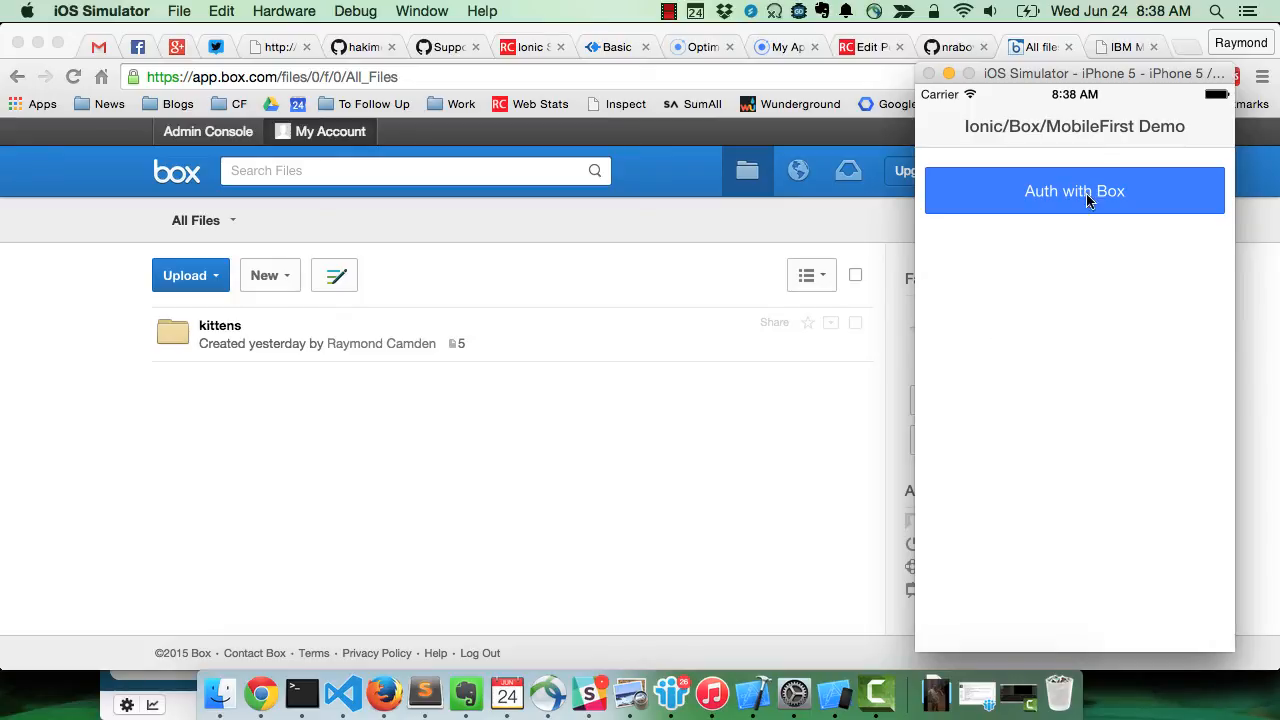
# - Sign in to Box as raymondc from the demo app and grant it account access
pyautogui.click(1074, 191)
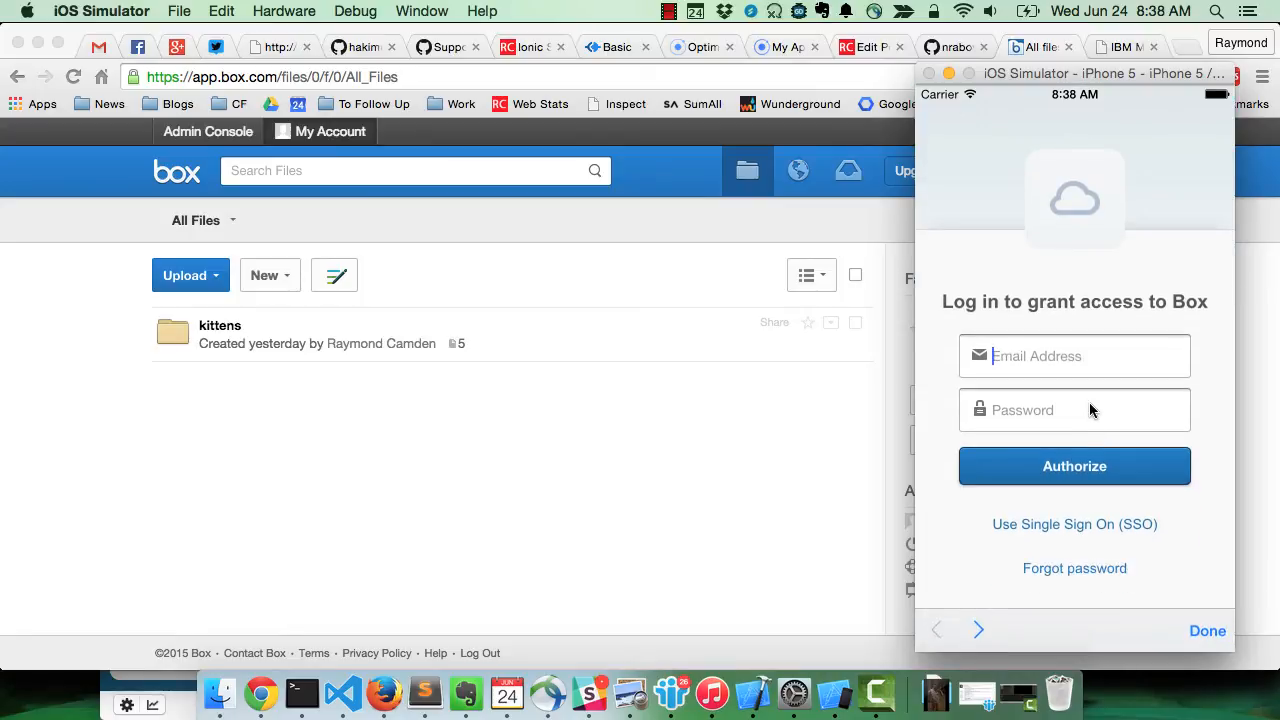
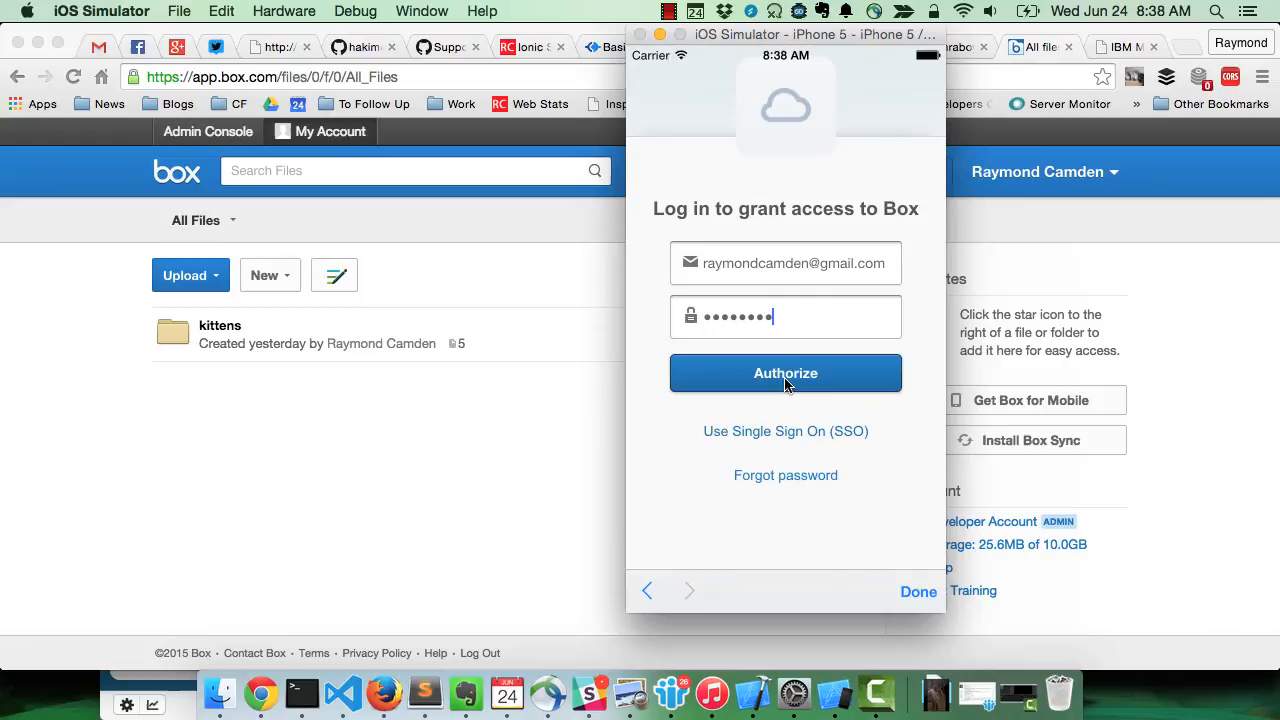
pyautogui.click(785, 373)
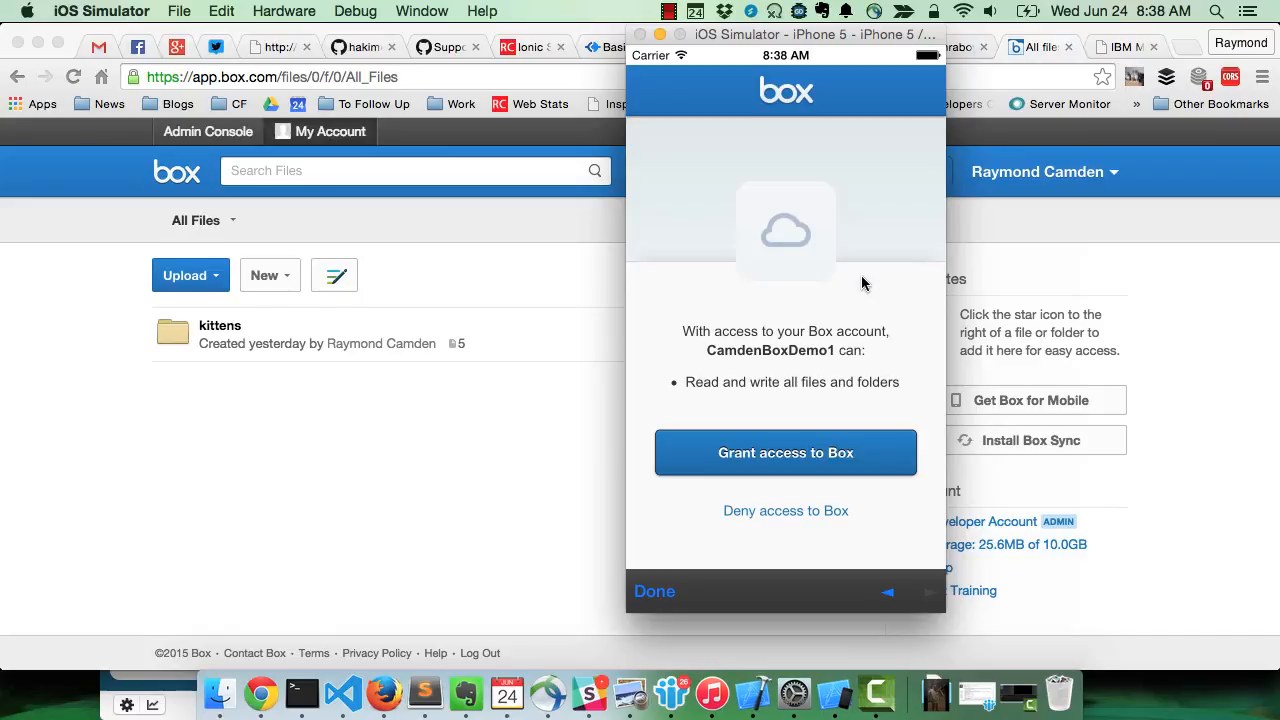
pyautogui.click(785, 452)
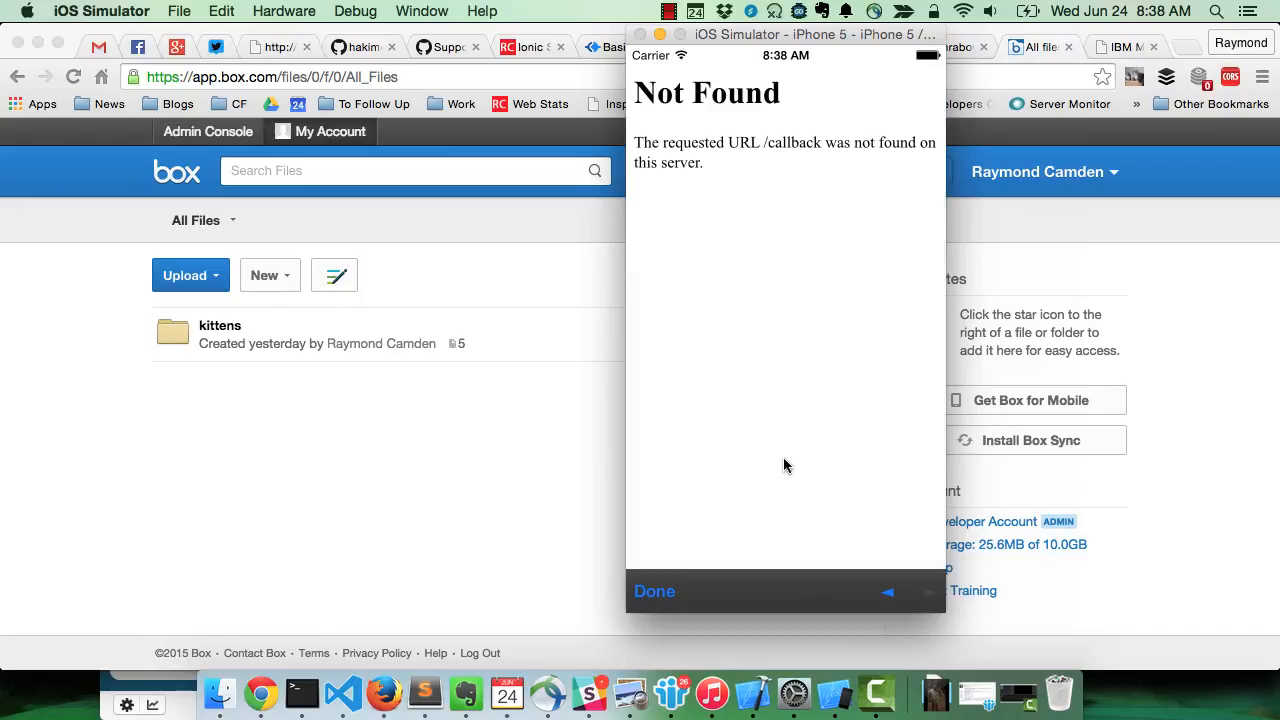
# - Close the Box login browser and start Upload Picture to open the Photos album picker
pyautogui.click(654, 591)
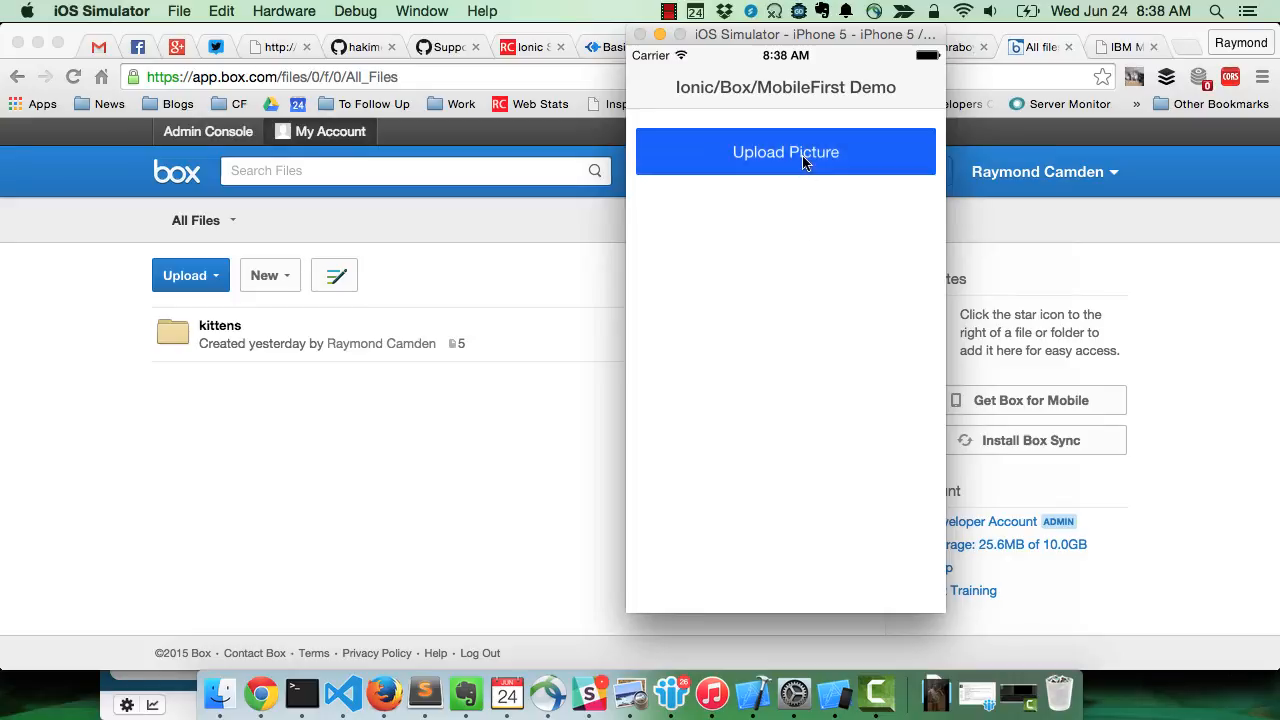
pyautogui.click(785, 151)
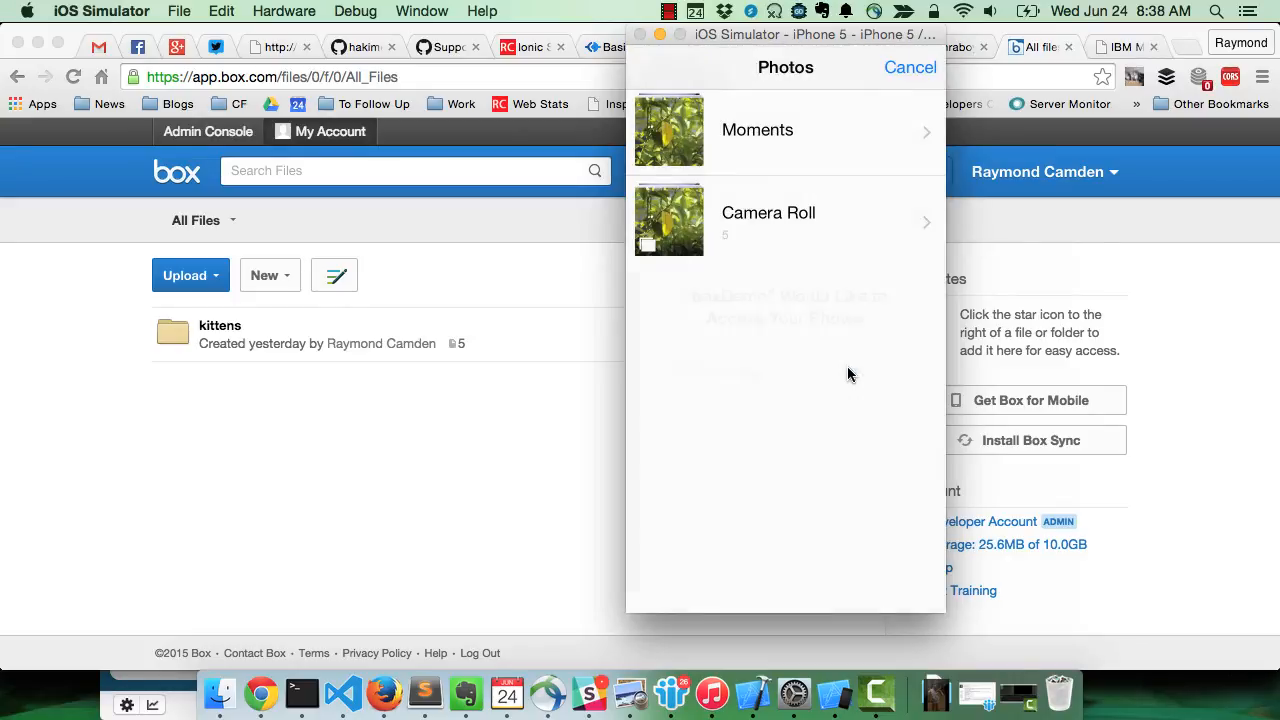
# - Pick a waterfall photo from Camera Roll to send to Box, then bring up Chrome
pyautogui.click(768, 212)
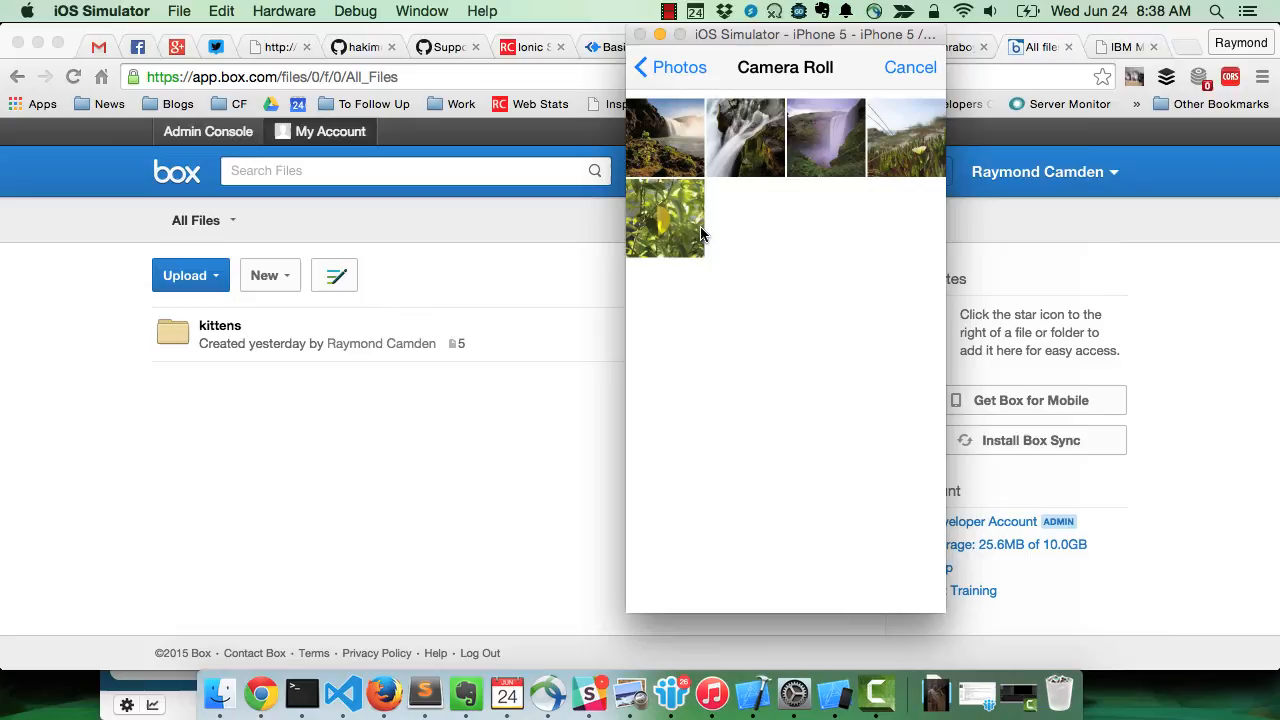
pyautogui.moveTo(845, 212)
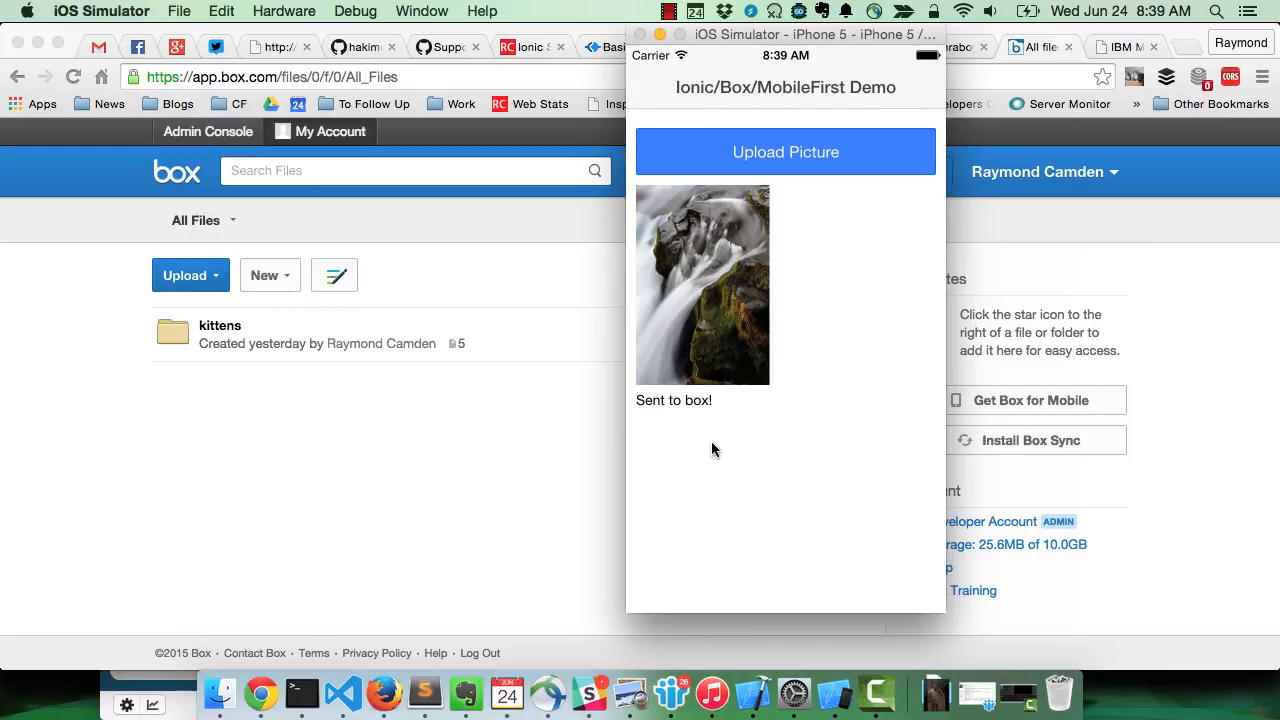
pyautogui.moveTo(785, 34); pyautogui.dragTo(1038, 61)
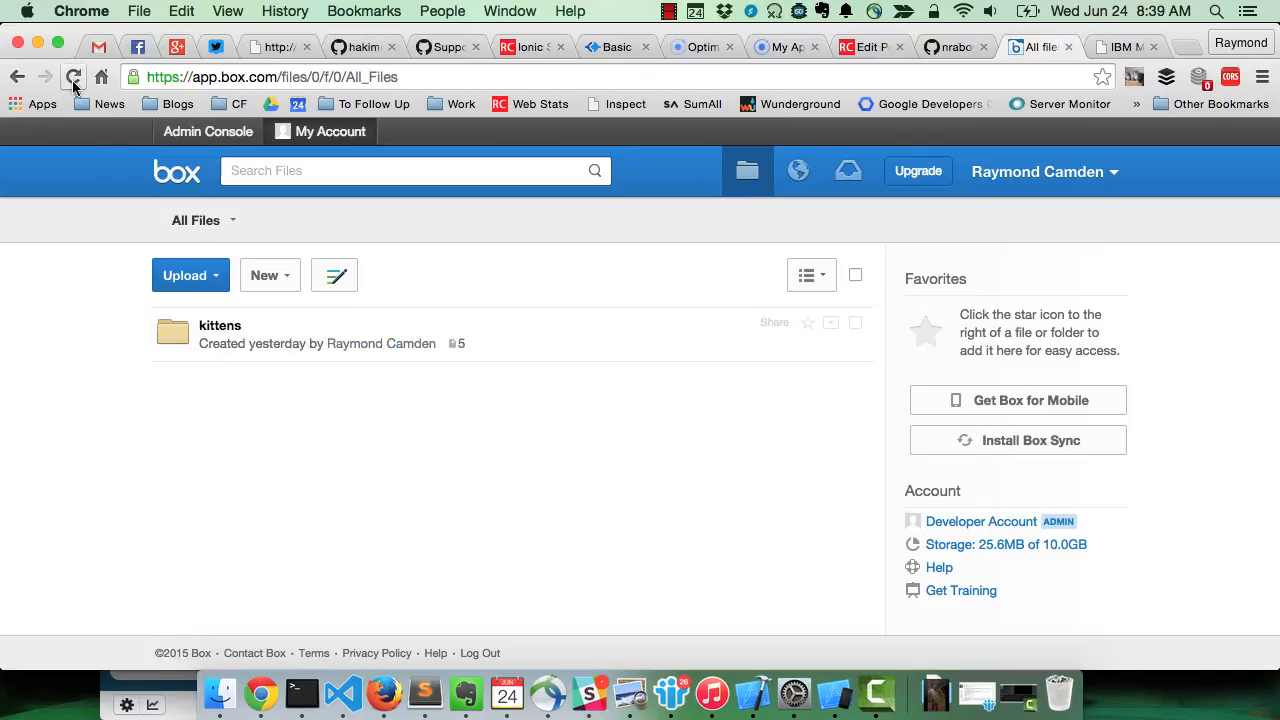
# - Reload Box All Files to reveal the uploaded cdv_photo_001.jpg
pyautogui.click(77, 77)
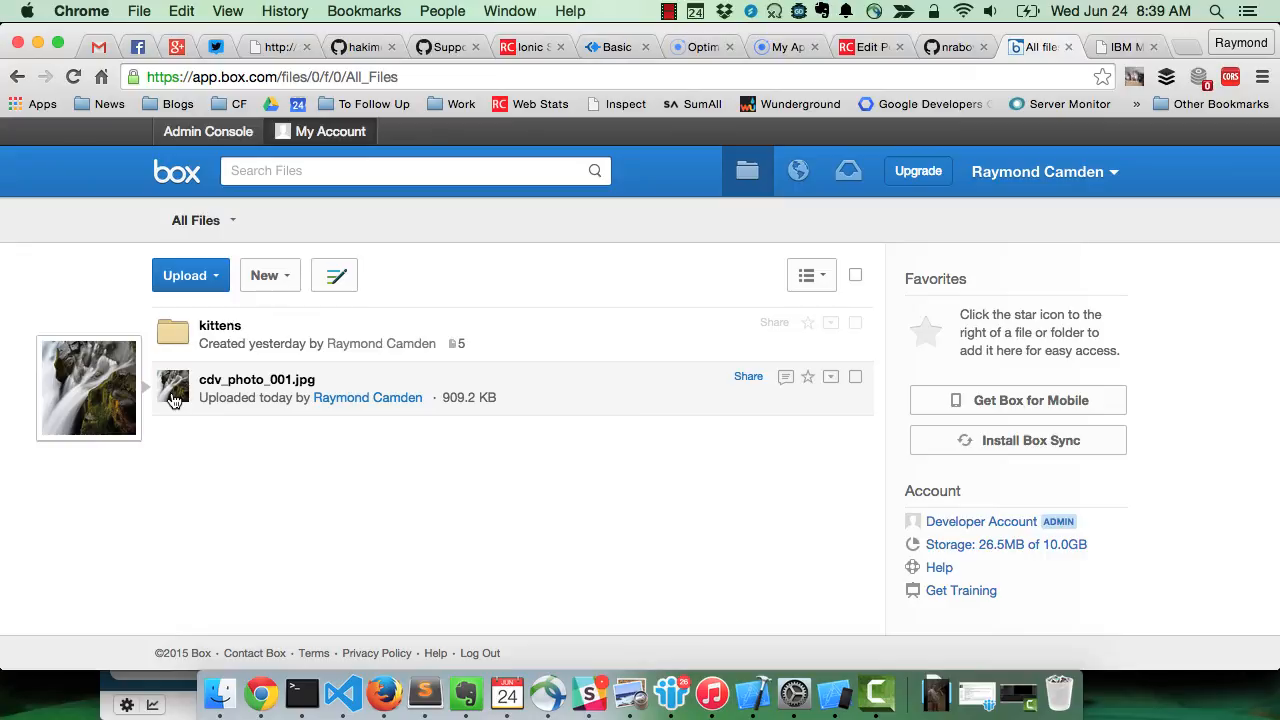
pyautogui.moveTo(705, 320)
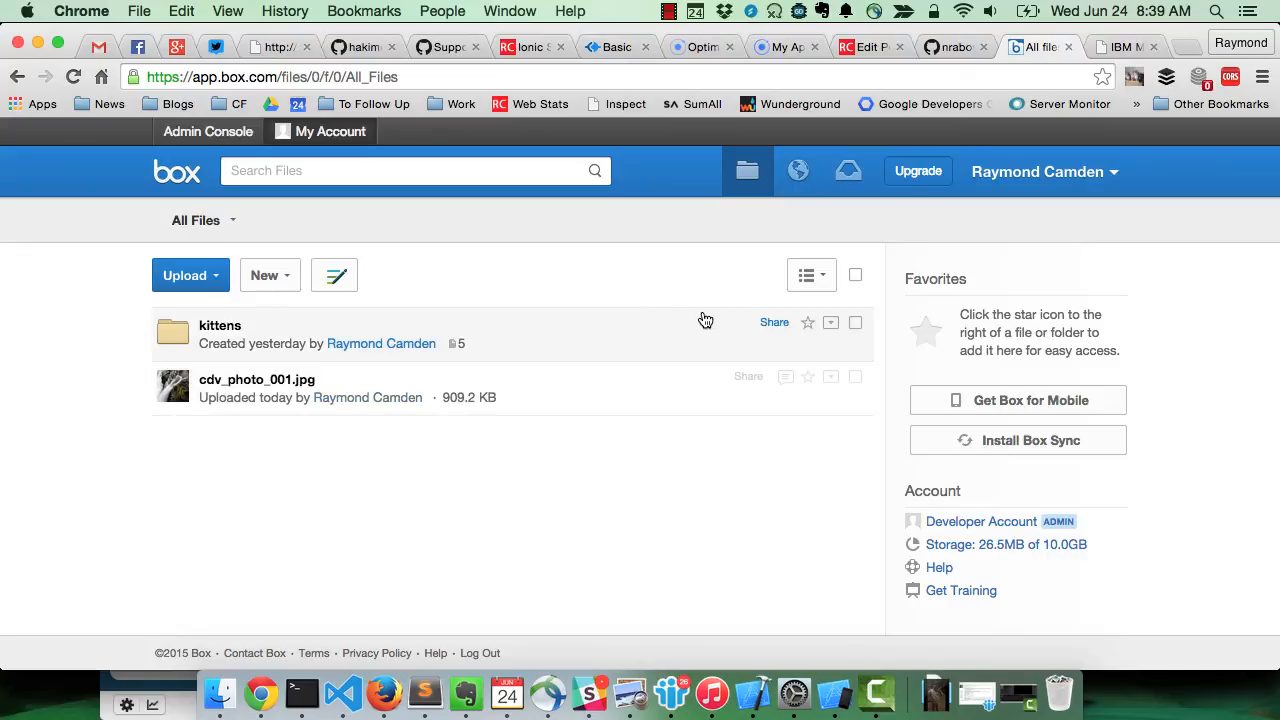
pyautogui.moveTo(932, 209)
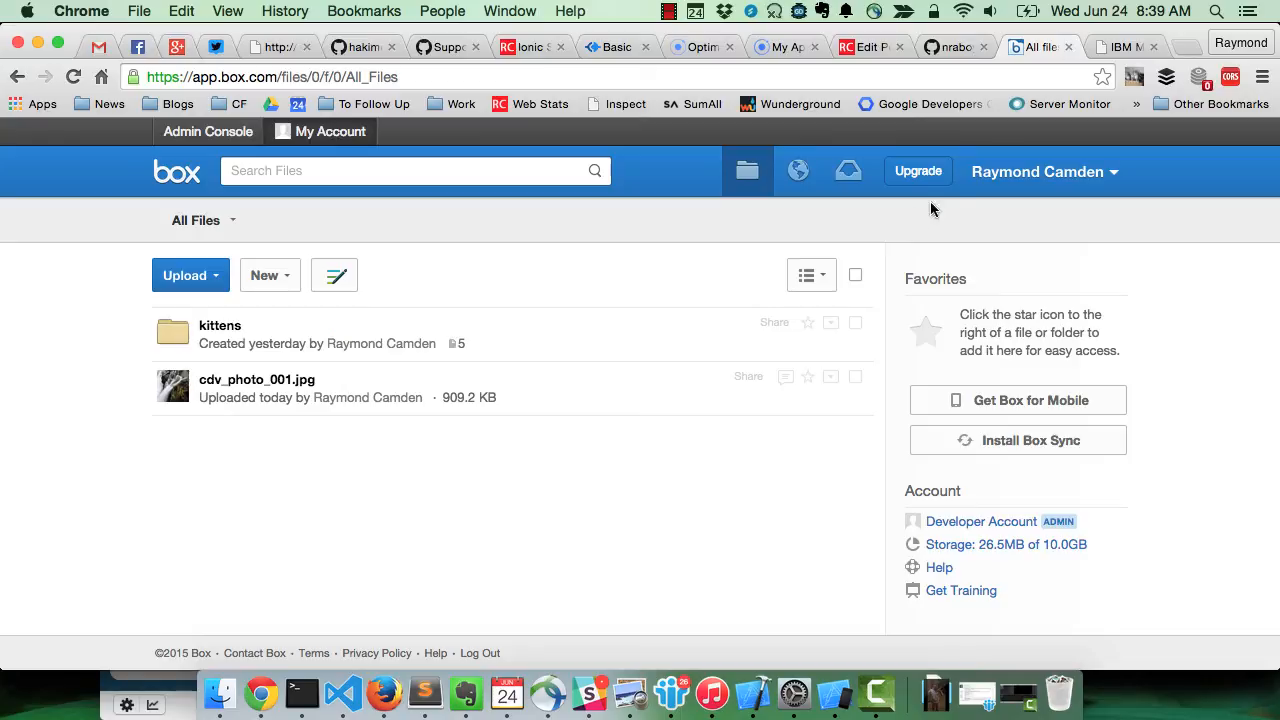
# - Expand the newest boxDemo 'Sent a file to box!' log entry in MobileFirst search results
pyautogui.click(1135, 46)
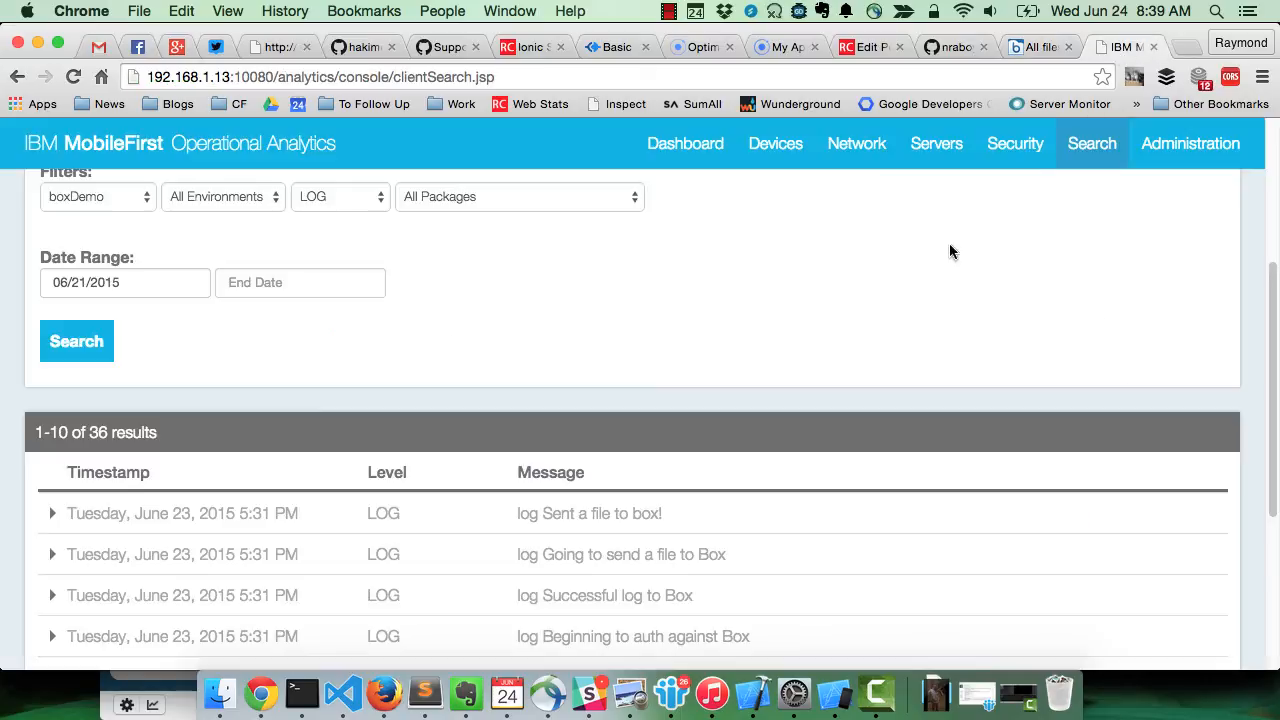
pyautogui.scroll(-3)
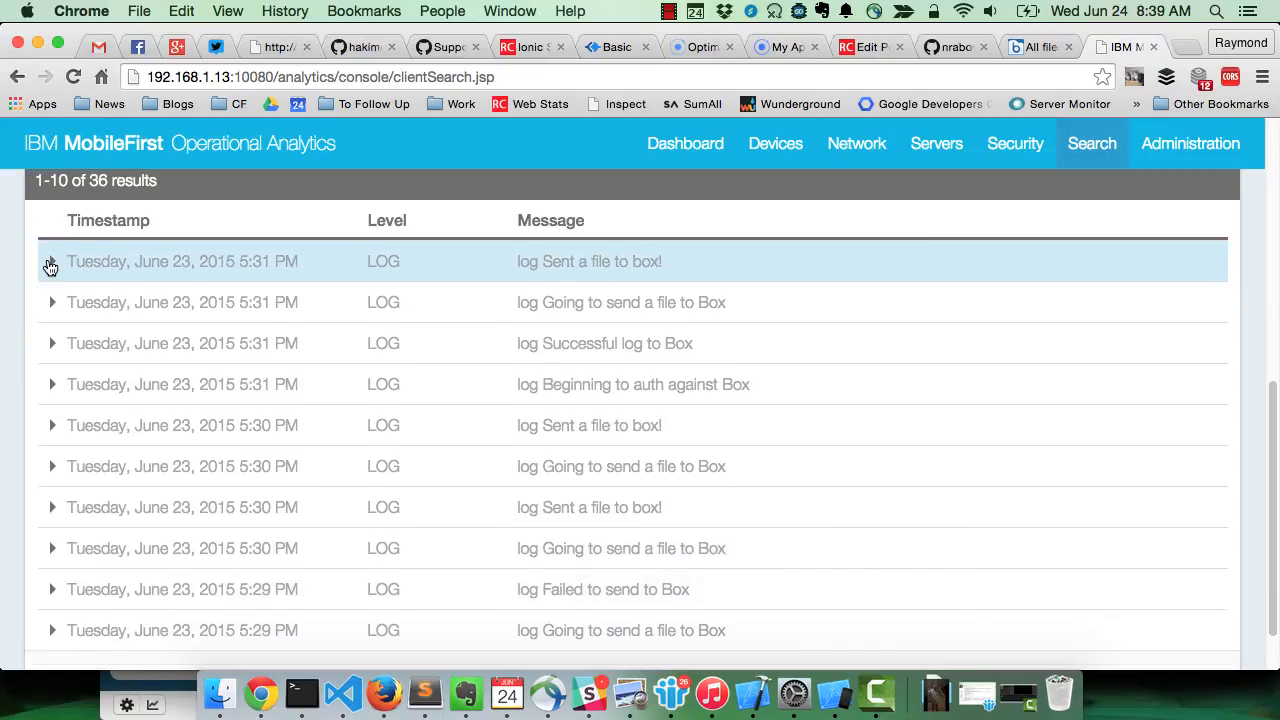
pyautogui.click(50, 262)
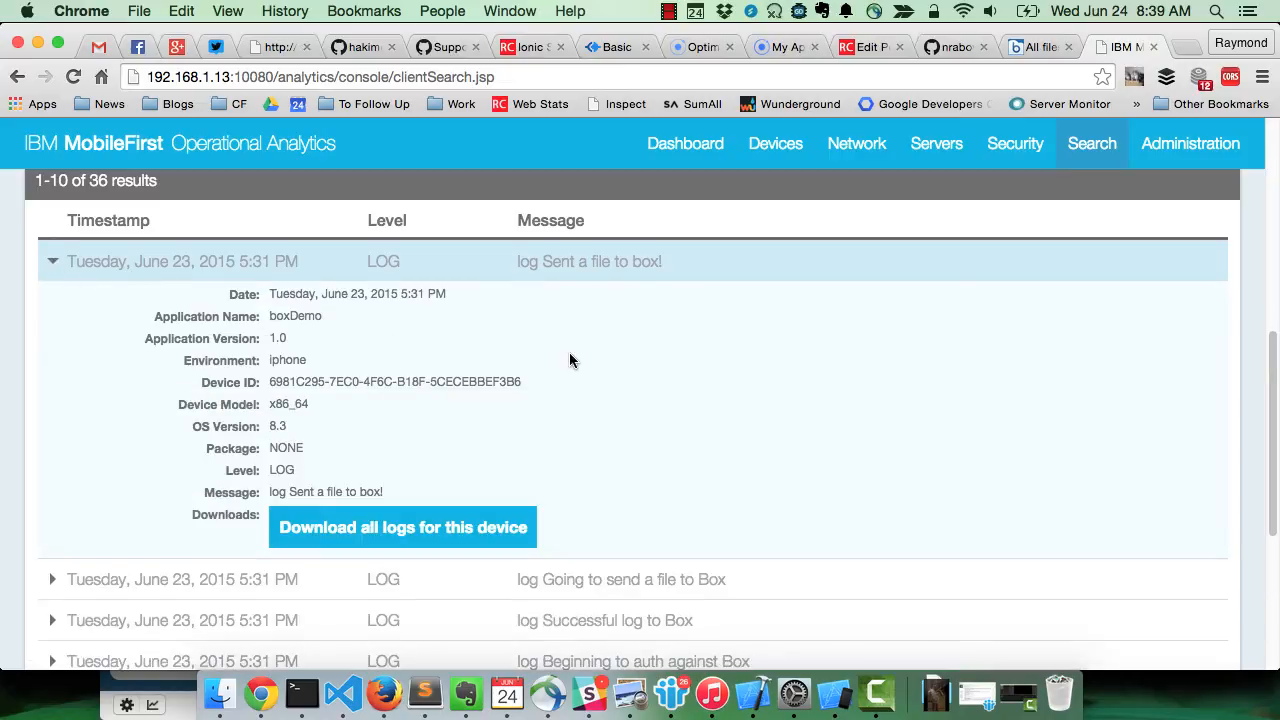